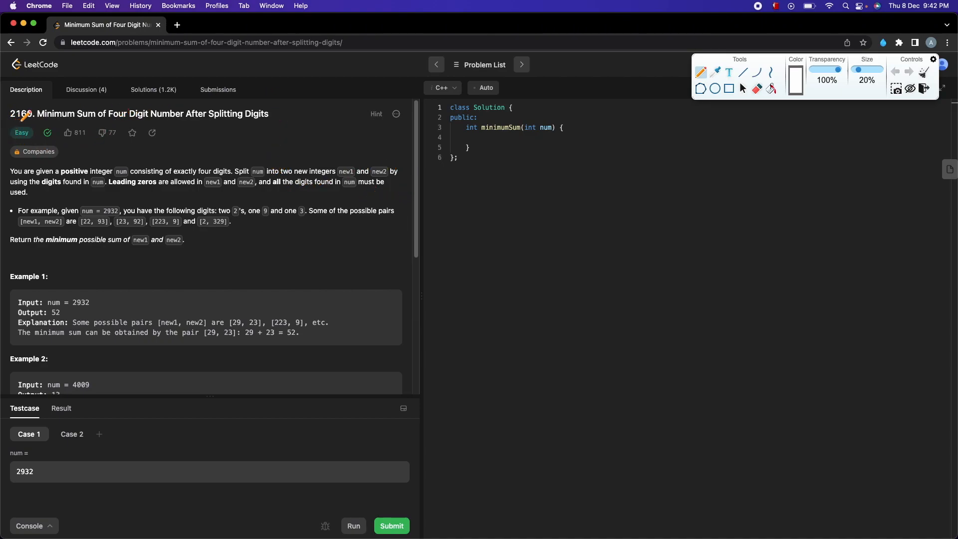
mouse_move(142, 130)
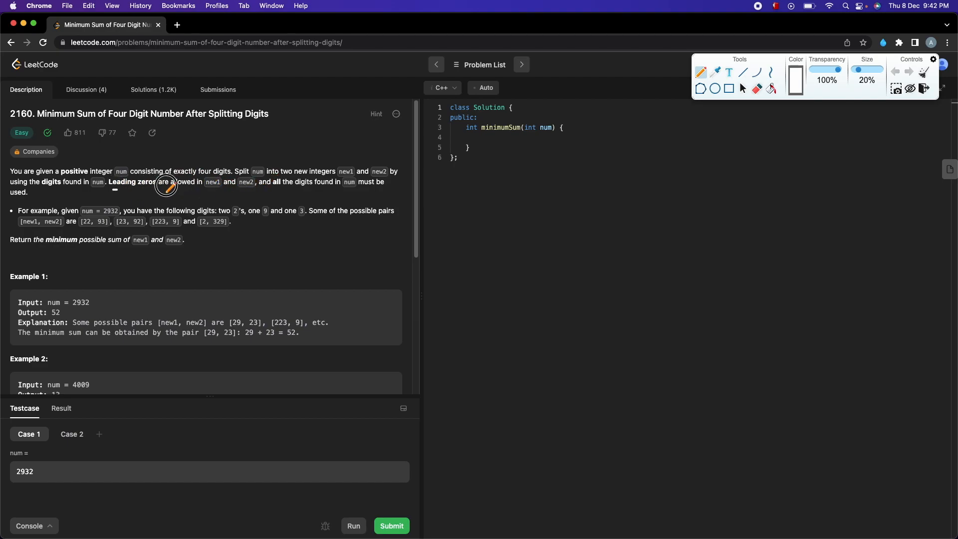
Underline 'Leading zeros' and sketch example 2932 split into digits 2, 9, 3, 2
drag(116, 195, 172, 191)
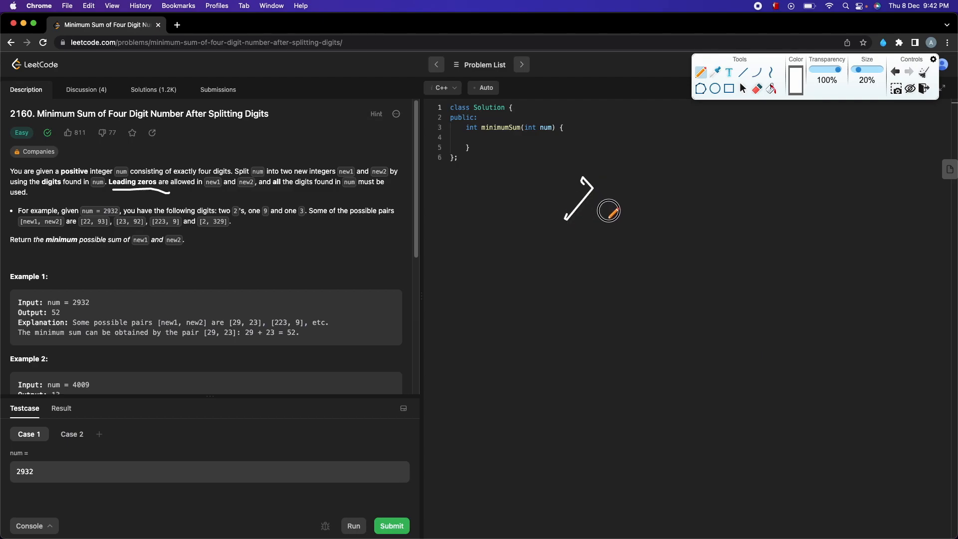
drag(562, 220, 822, 183)
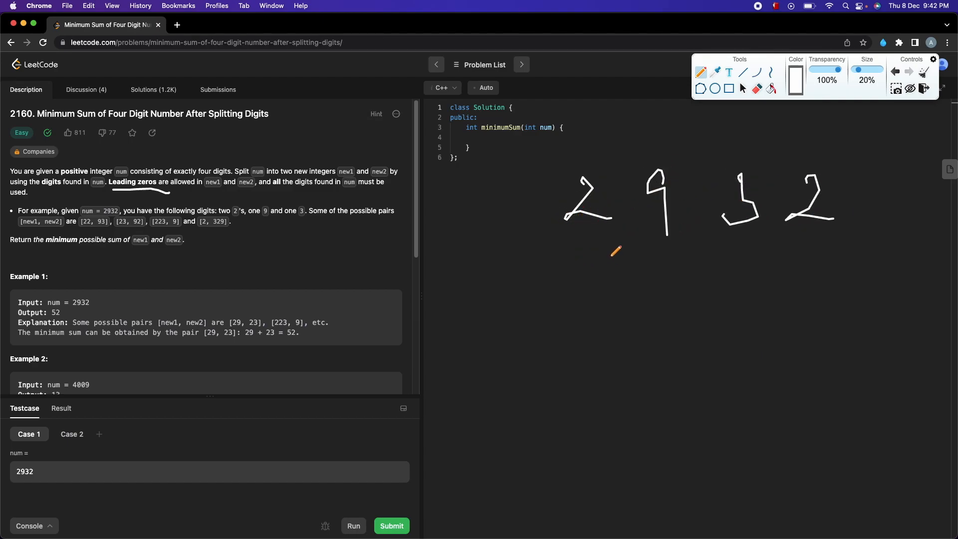
mouse_move(620, 241)
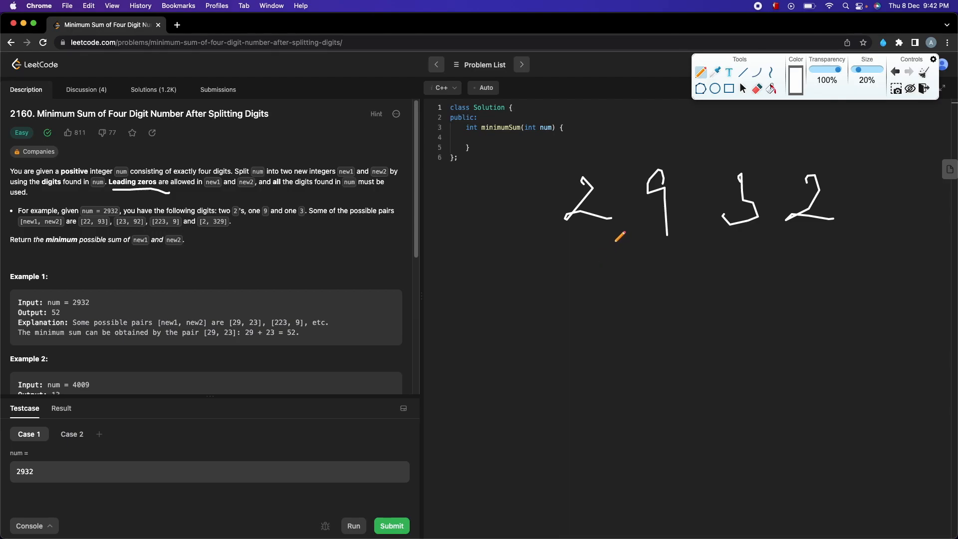
mouse_move(637, 244)
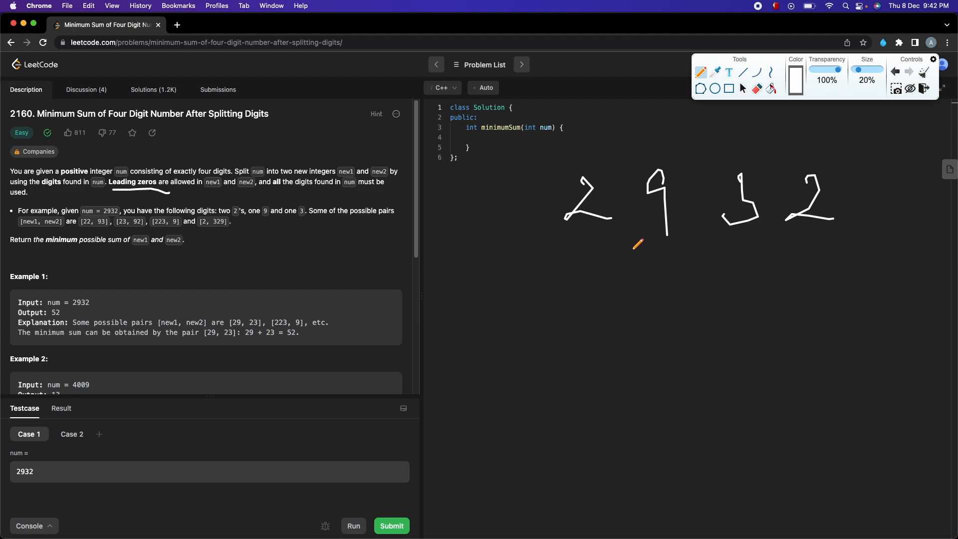
mouse_move(659, 242)
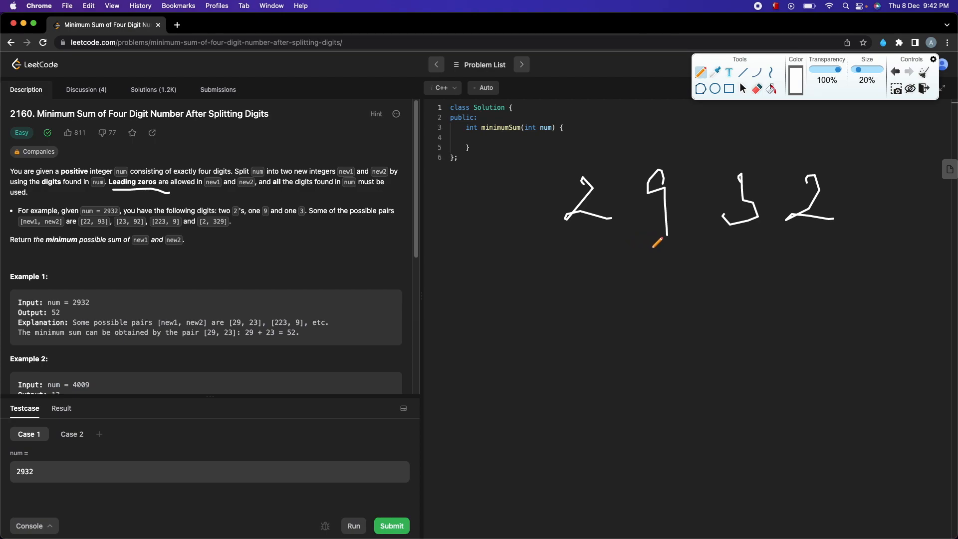
mouse_move(465, 265)
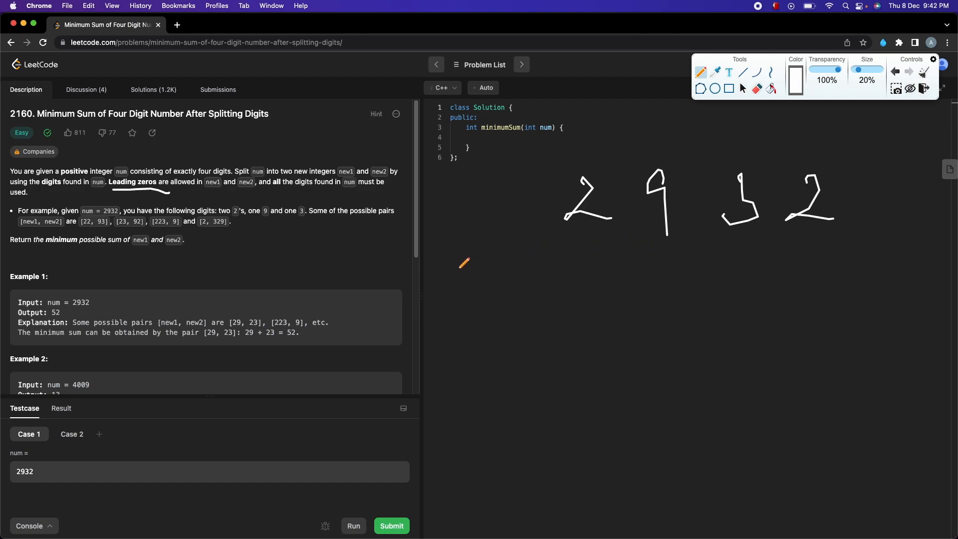
drag(455, 251, 495, 308)
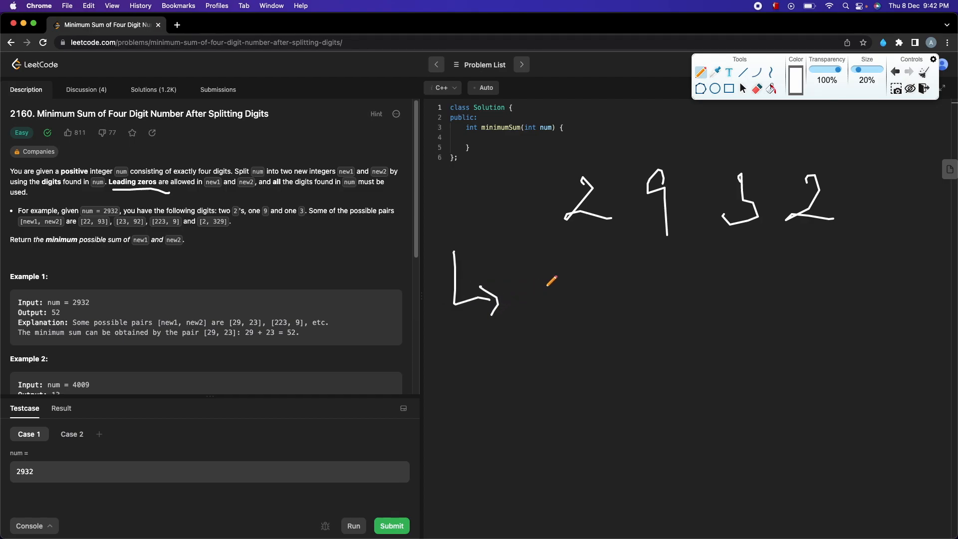
mouse_move(596, 273)
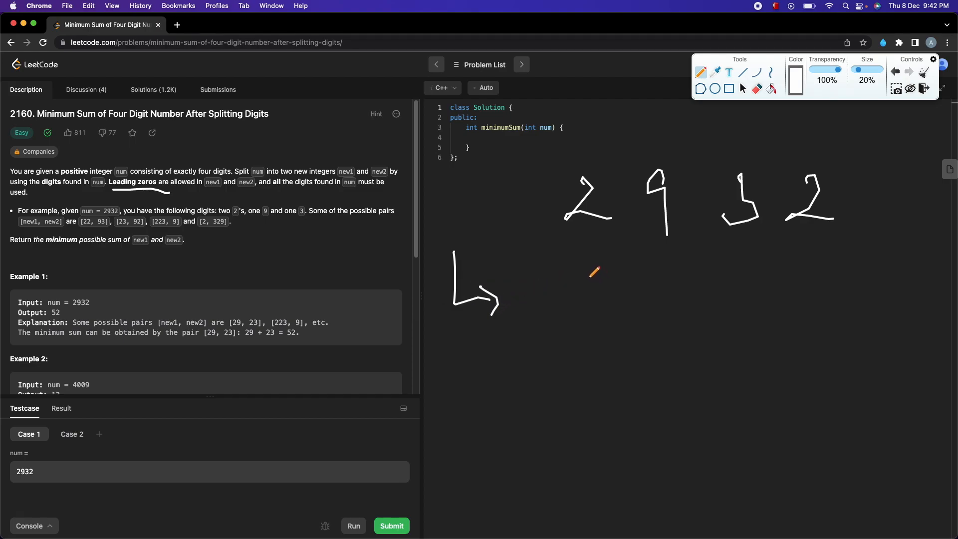
drag(563, 275, 702, 318)
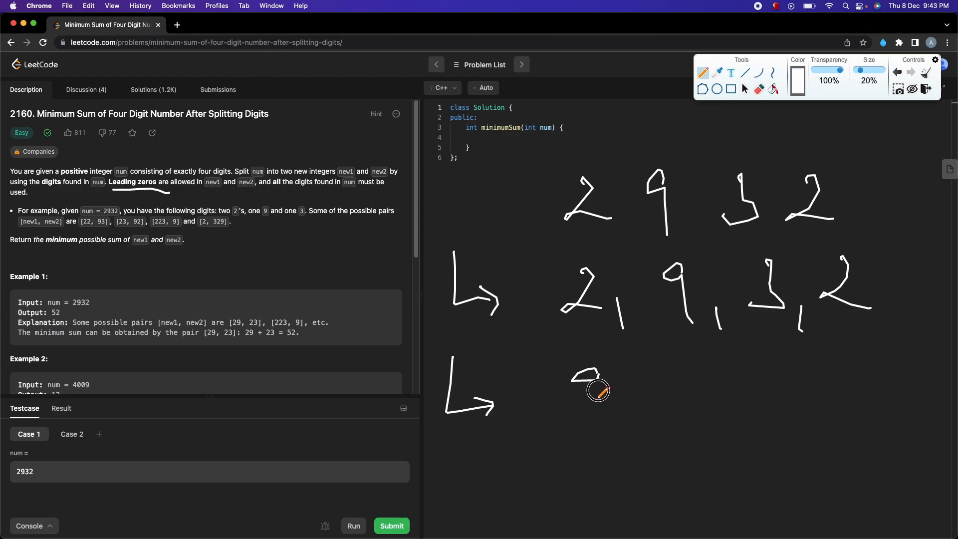
Sketch the sorted digits 9, 3, 2, 2 forming 29 and 23, then clear the sketch
drag(587, 378, 728, 416)
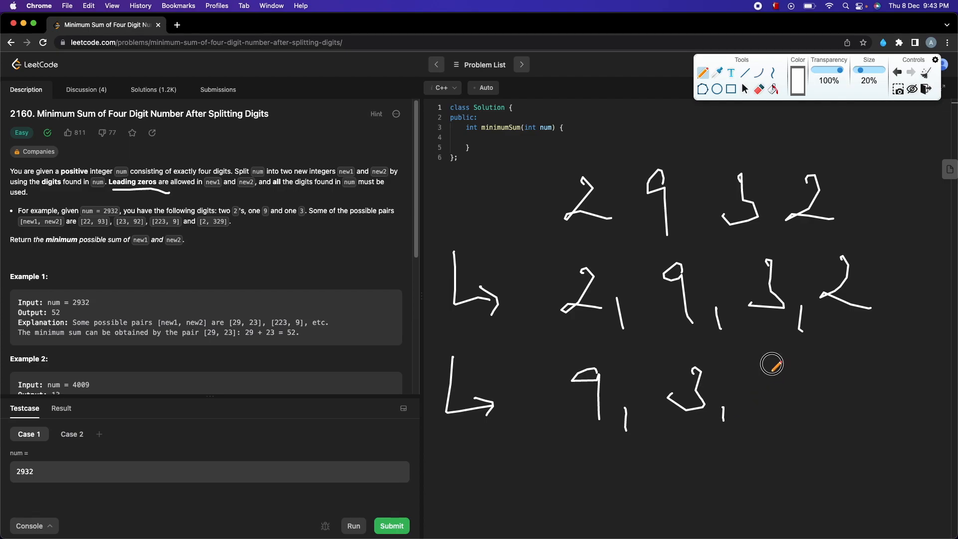
drag(757, 379, 868, 416)
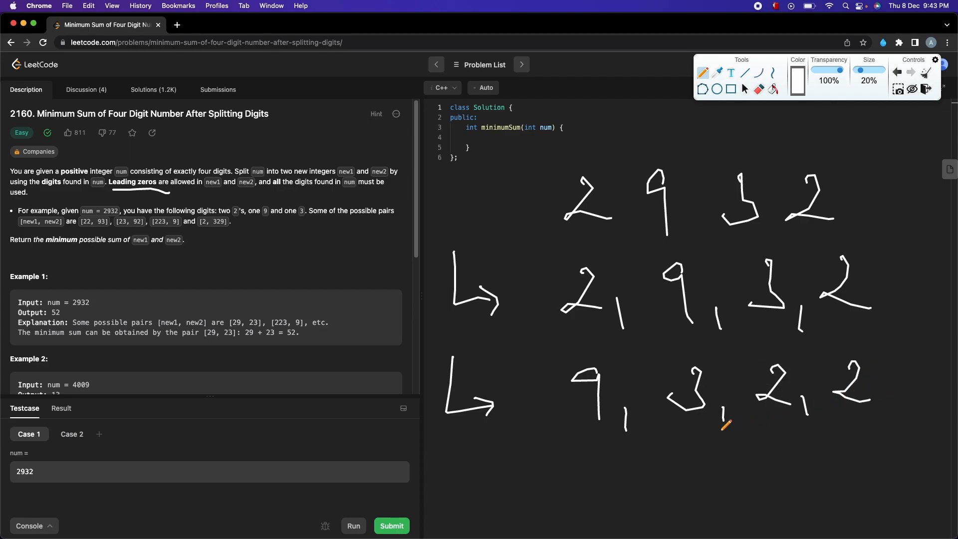
mouse_move(499, 456)
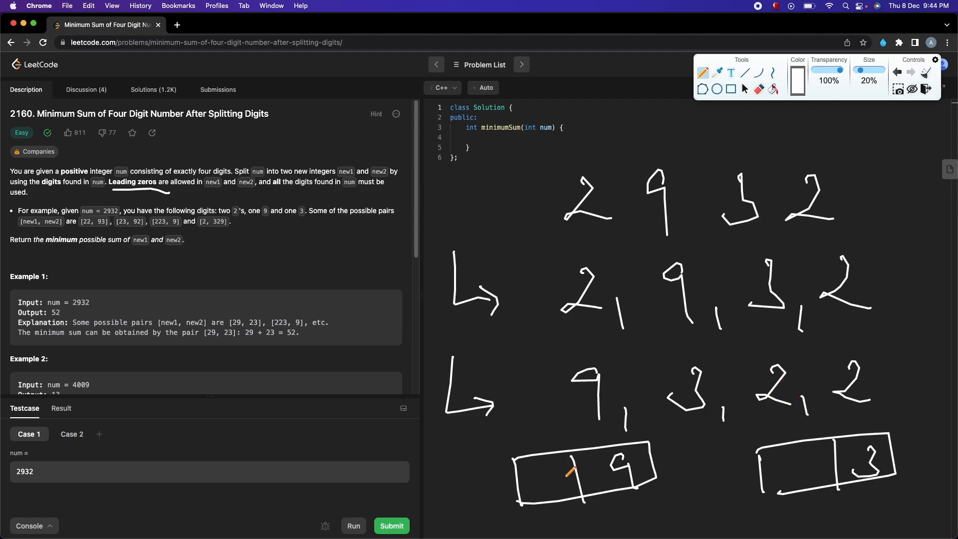
drag(562, 470, 562, 492)
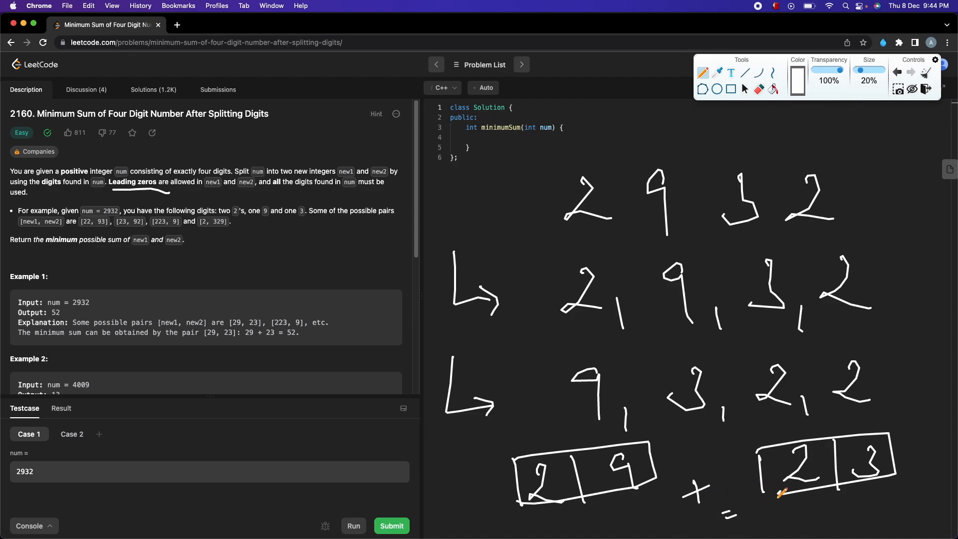
drag(776, 501, 813, 520)
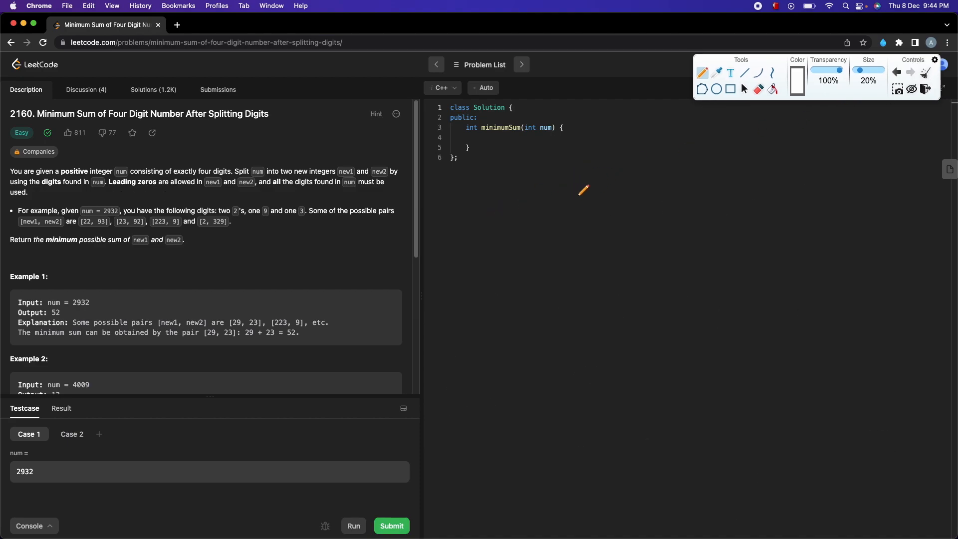
mouse_move(410, 224)
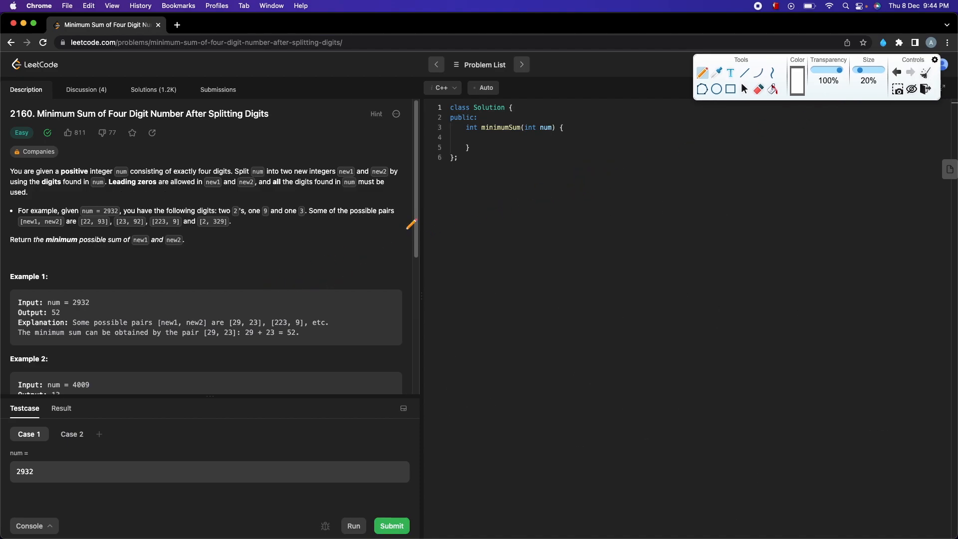
mouse_move(557, 187)
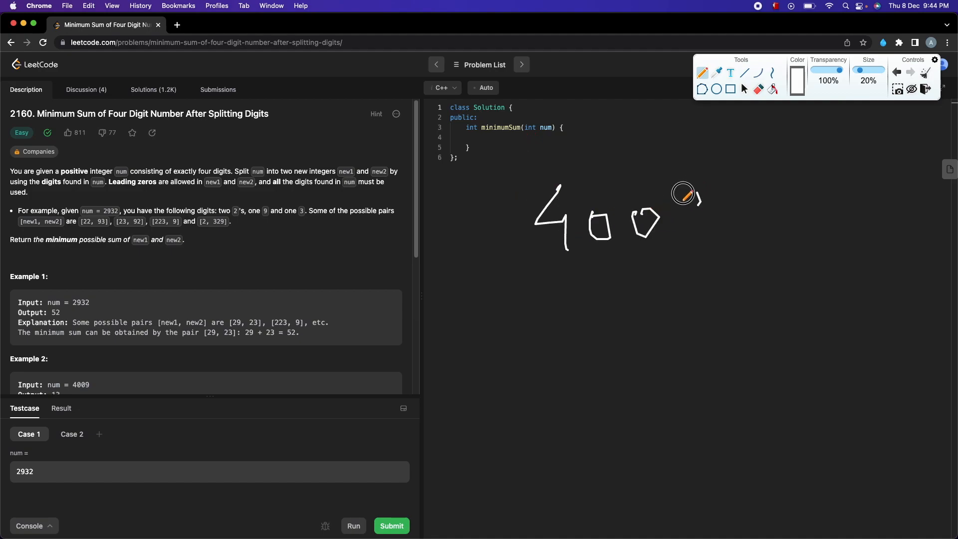
Sketch example 4009, its digits sorted as 9, 4, 0, 0, and two-digit boxes
drag(703, 196, 700, 238)
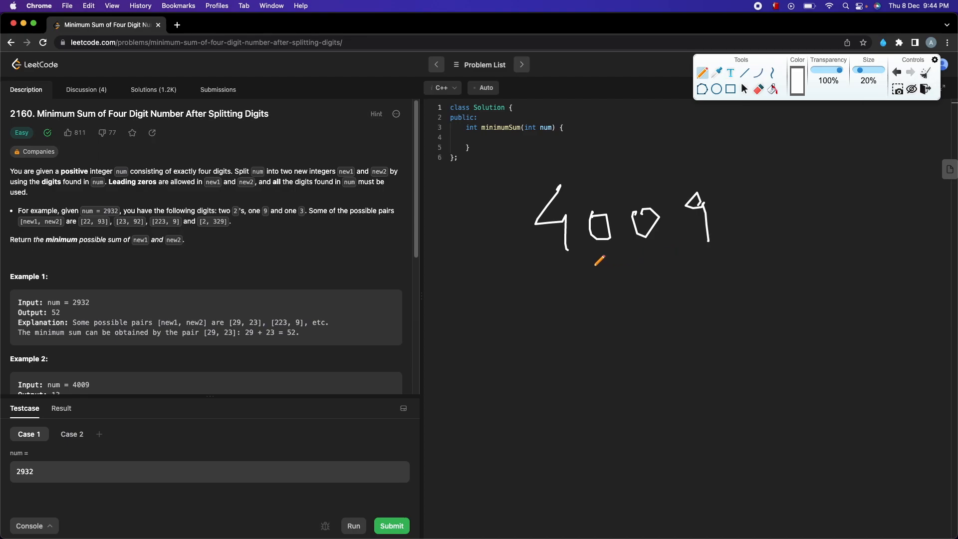
mouse_move(477, 289)
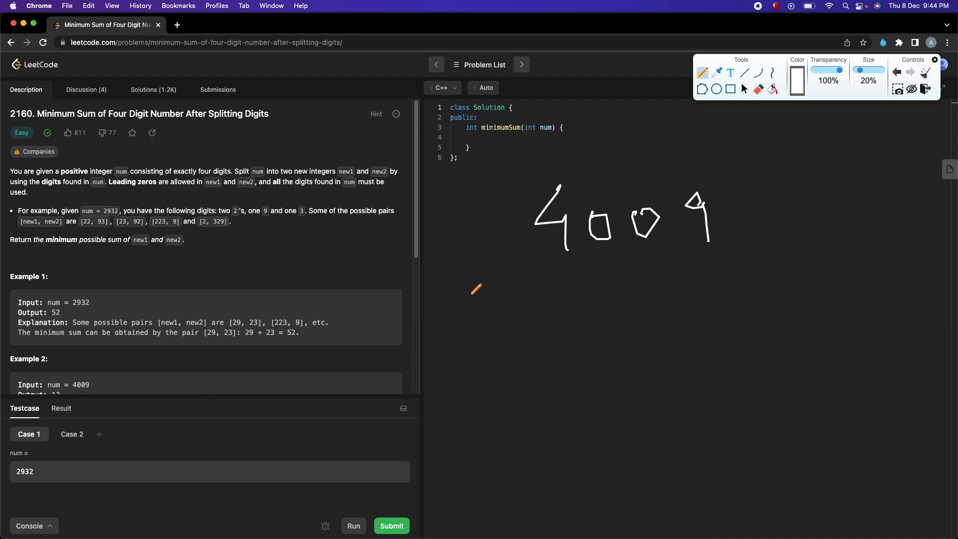
drag(458, 297, 539, 300)
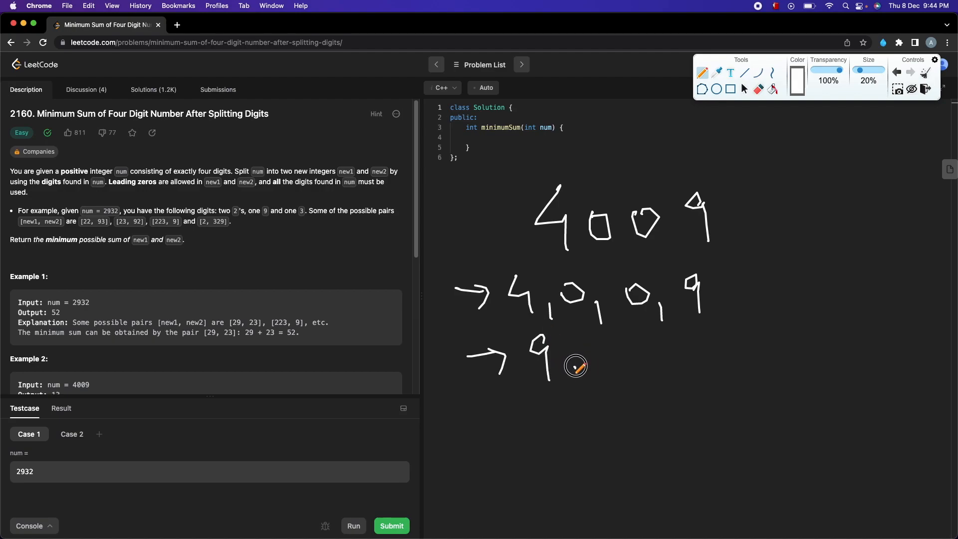
drag(587, 367, 721, 343)
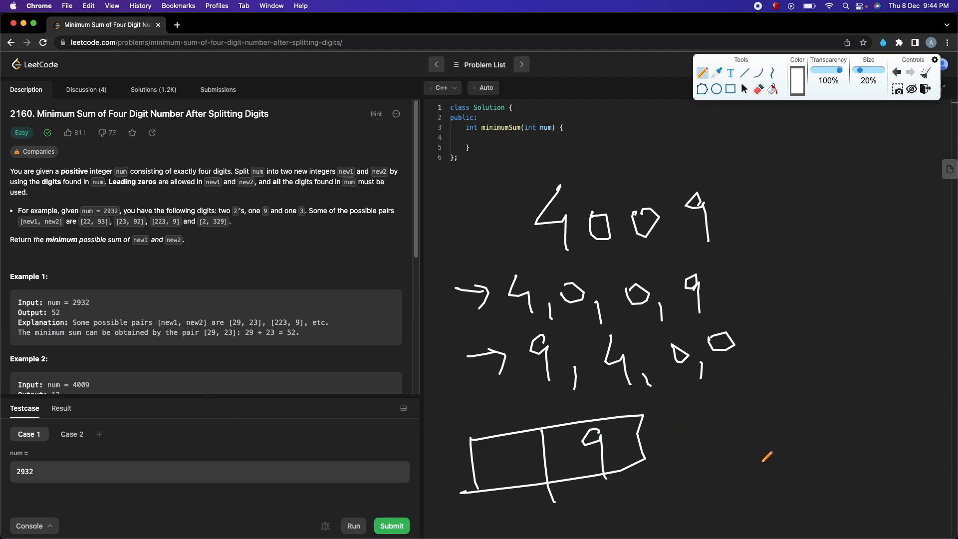
drag(739, 471, 893, 422)
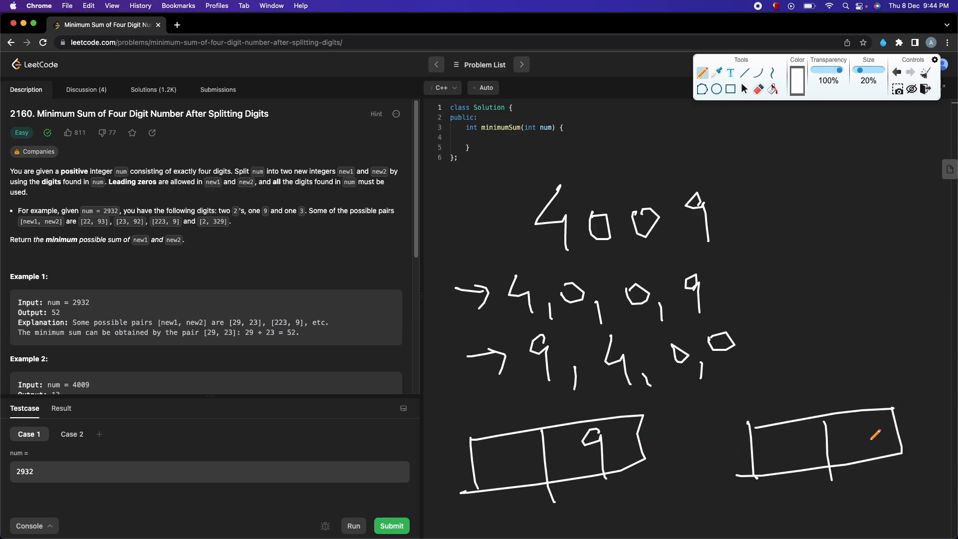
drag(850, 428, 868, 465)
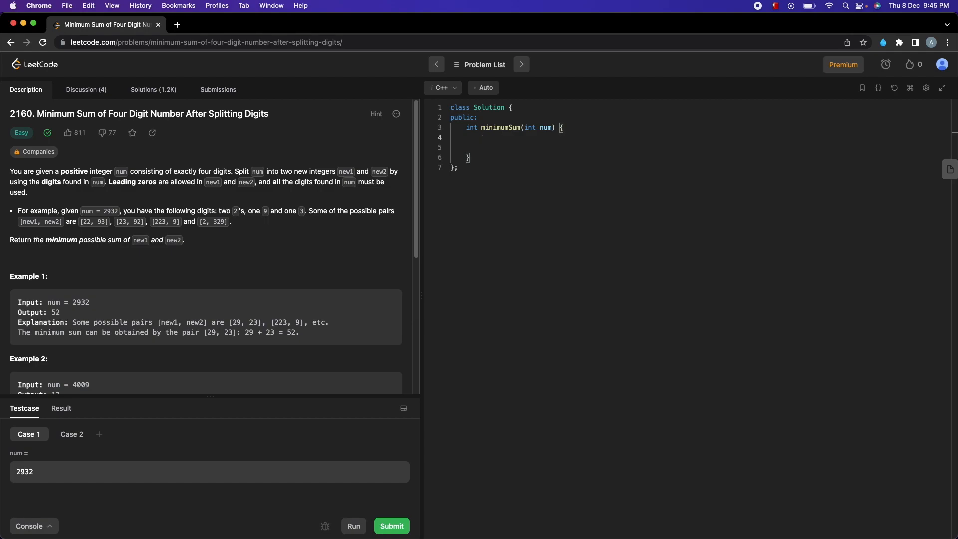
Declare the digit vector 'vector<int> v;' in minimumSum
text(vector)
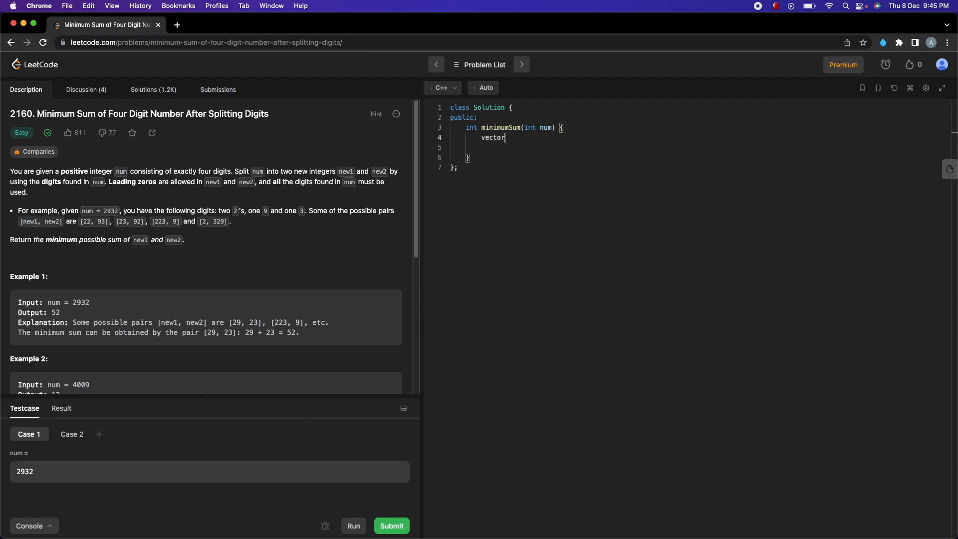
text(<int>)
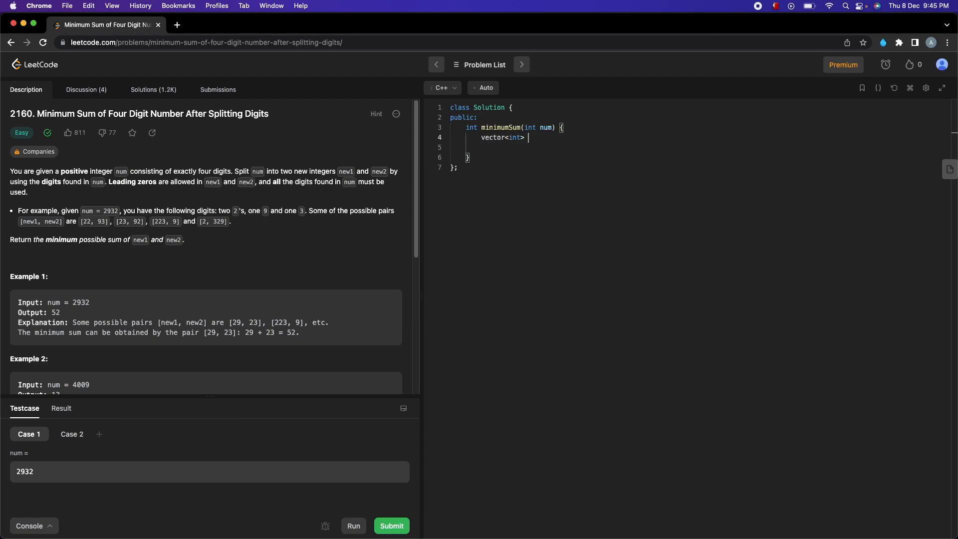
text(v;)
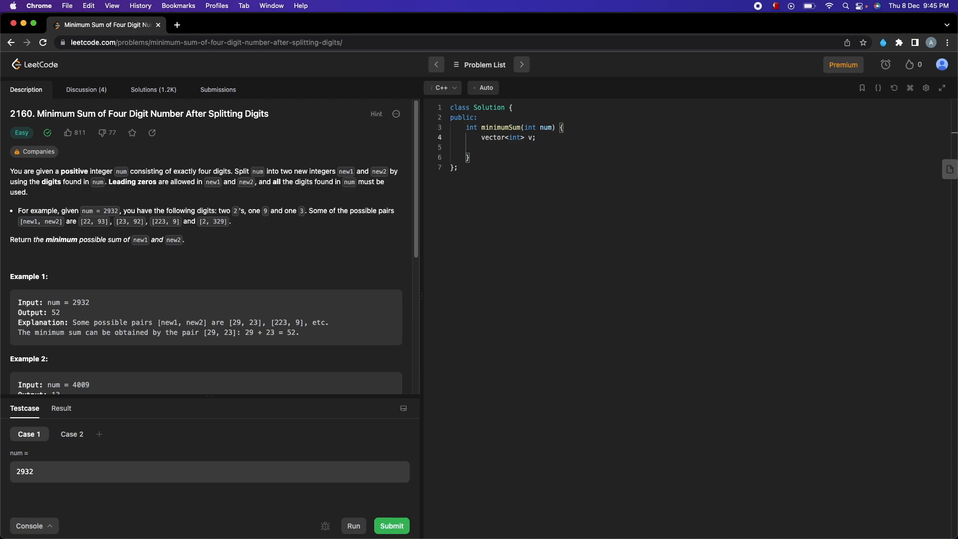
text(f)
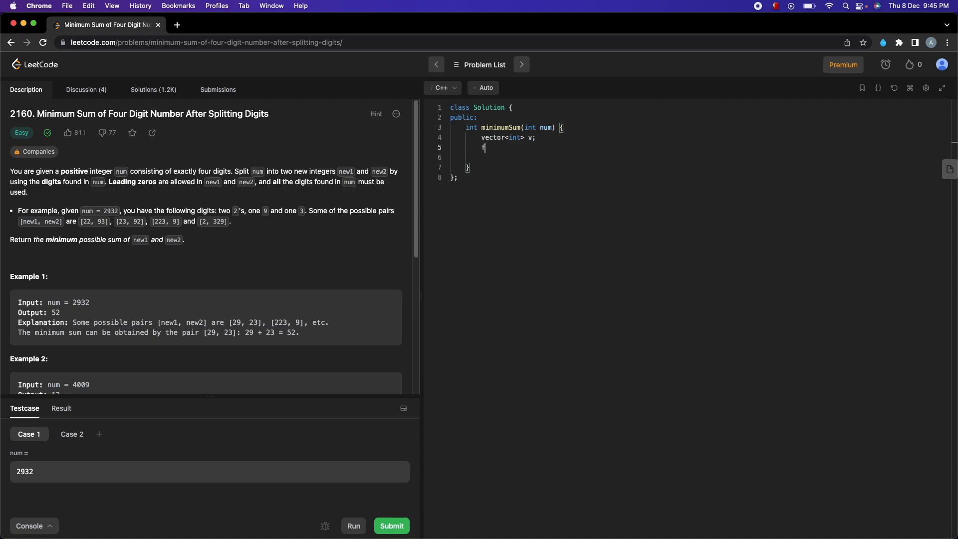
key(Backspace)
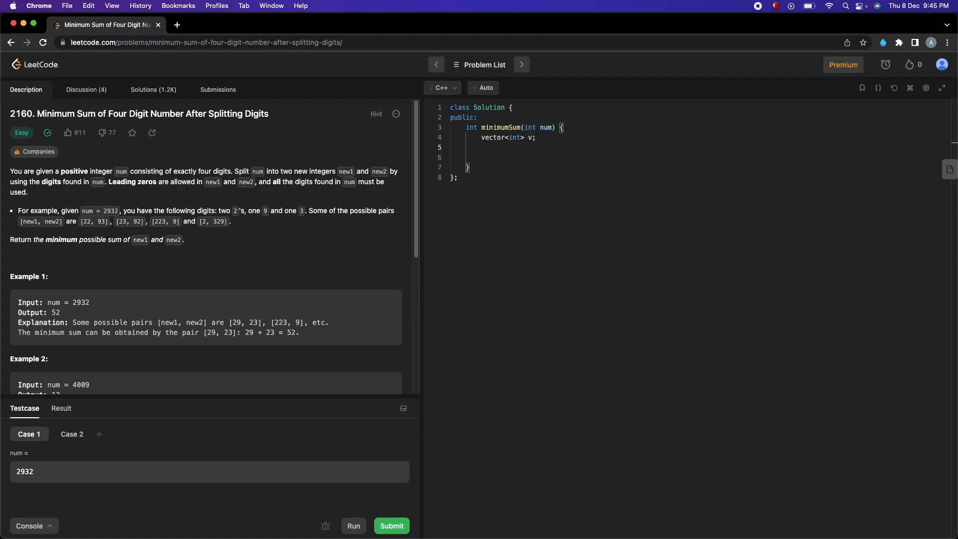
Copy num into temp and loop while temp != 0, pushing digits into v
text(int temp =)
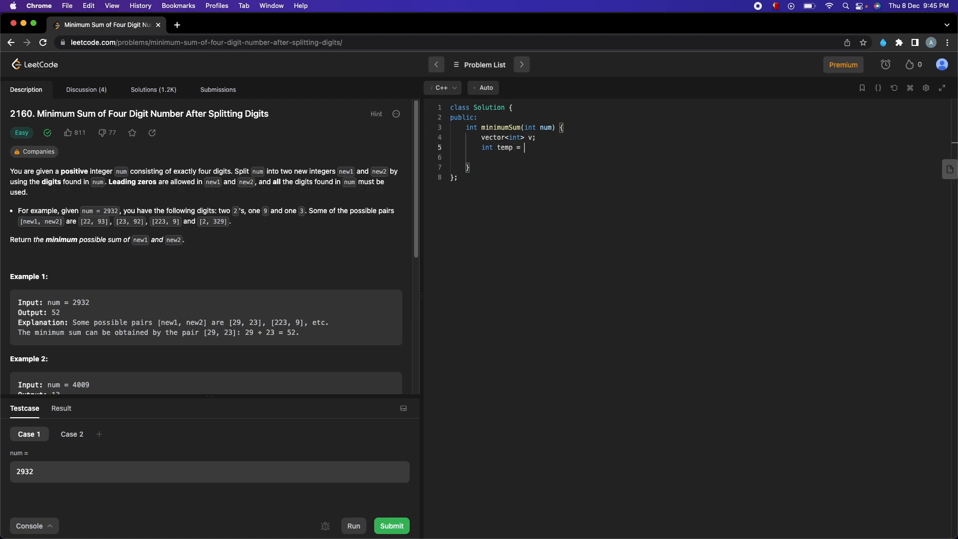
text(num;)
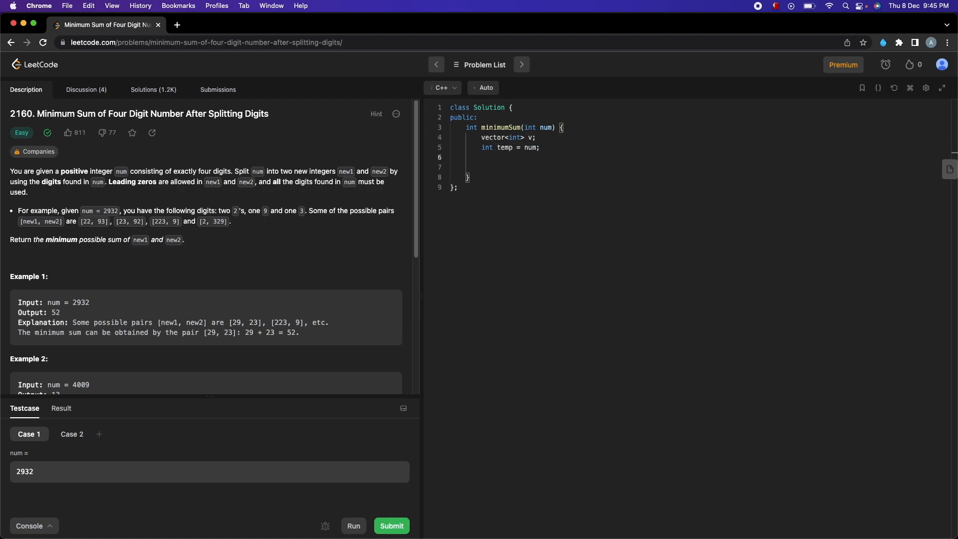
text(while(temp))
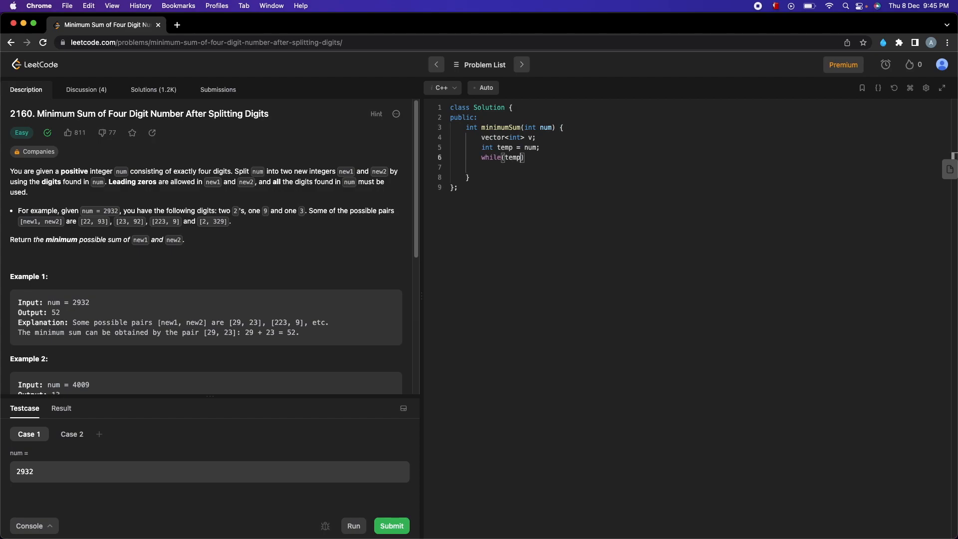
text(!=0){)
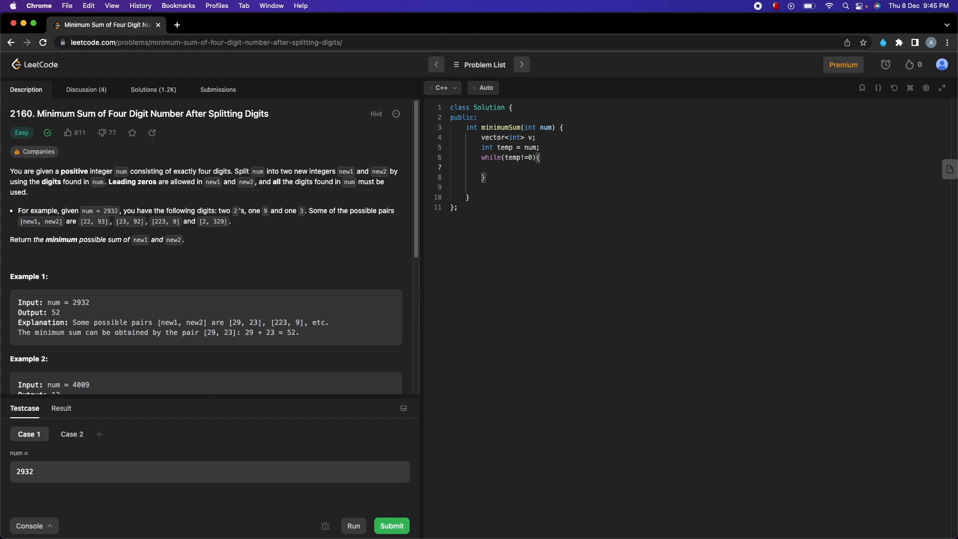
text(temp)
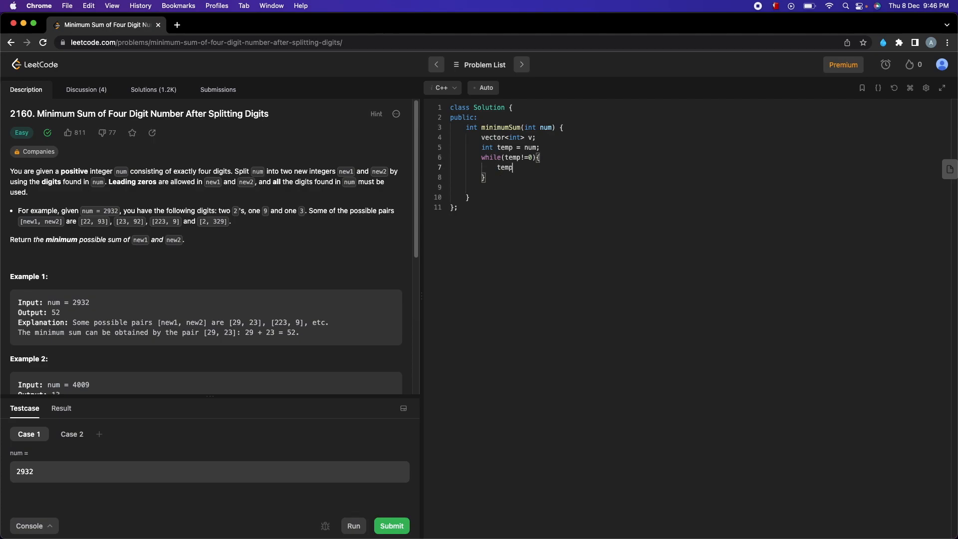
text(.push)
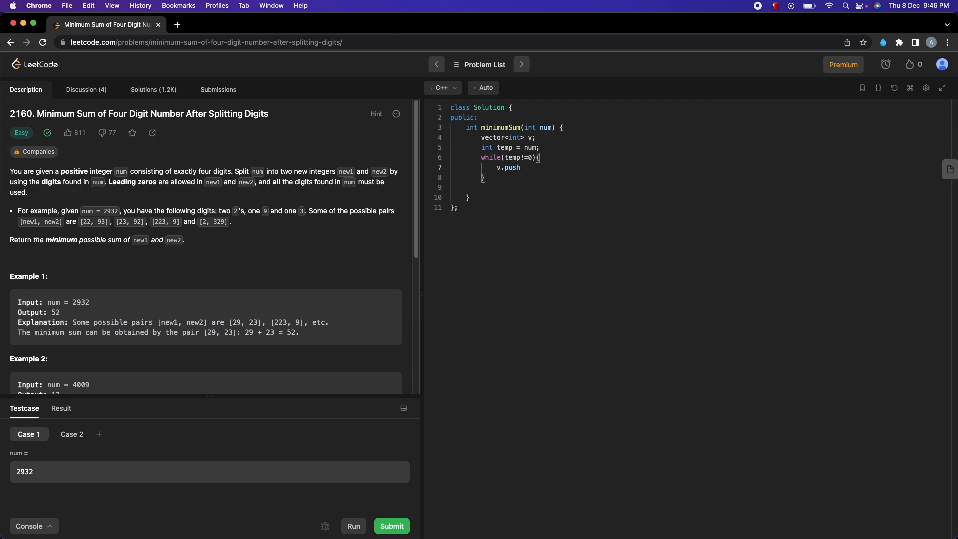
text(_back(temp))
text(sort(v.begin(), v.end());)
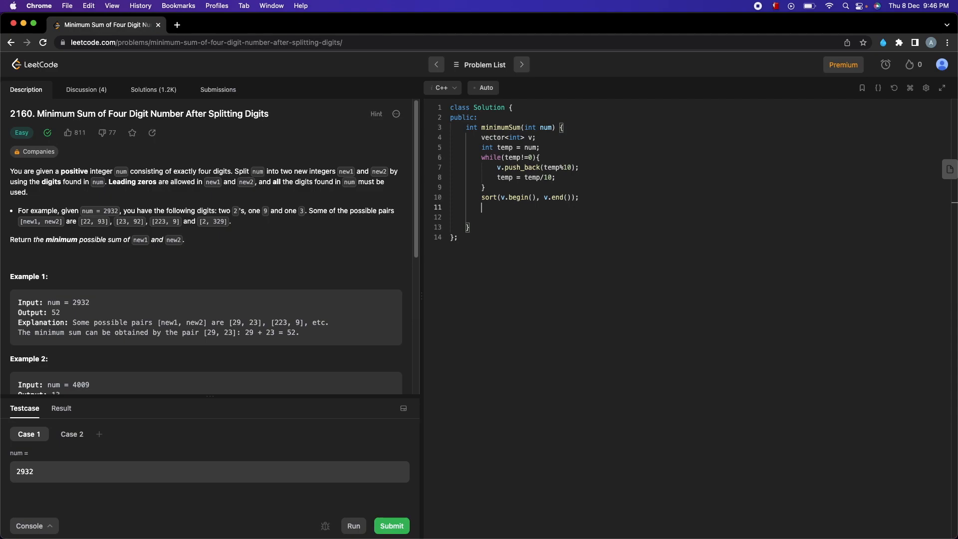
Sort v with greater<int>() and compute leastSum as v[0]+v[1]+v[2]*10+v[3]*10
text(int leastSum =)
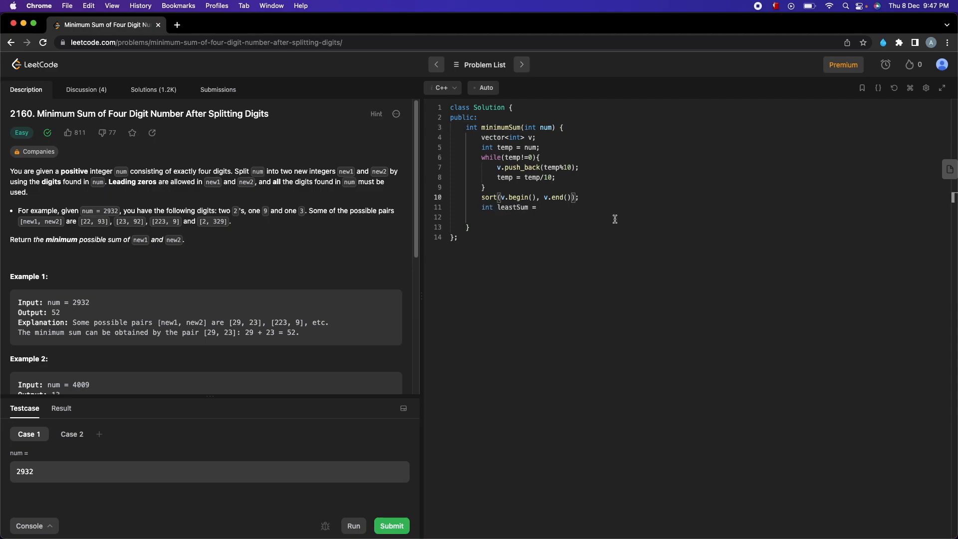
text(, greater<int>())
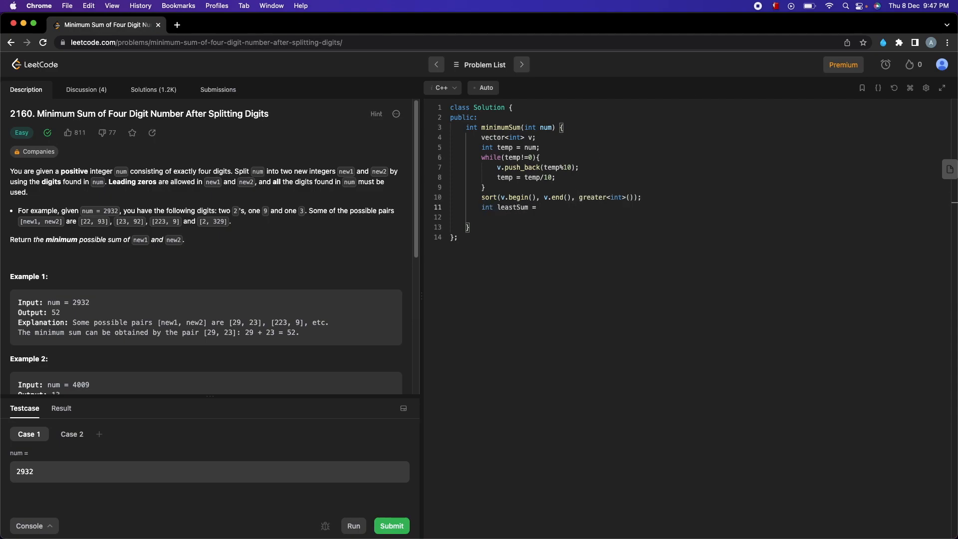
text(v[0]+v[1])
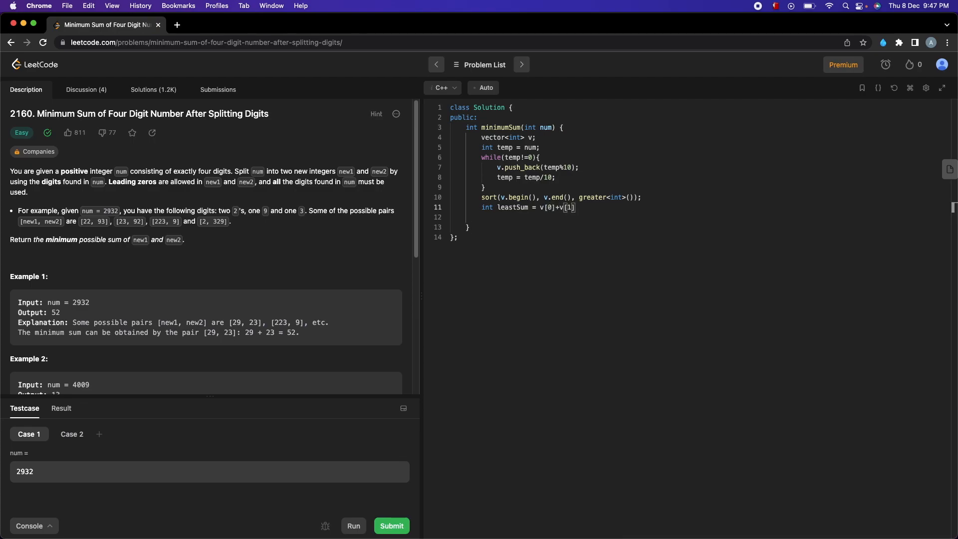
text(+v[2]*10 + v[3]*10;)
click(697, 216)
text(return leastSum;)
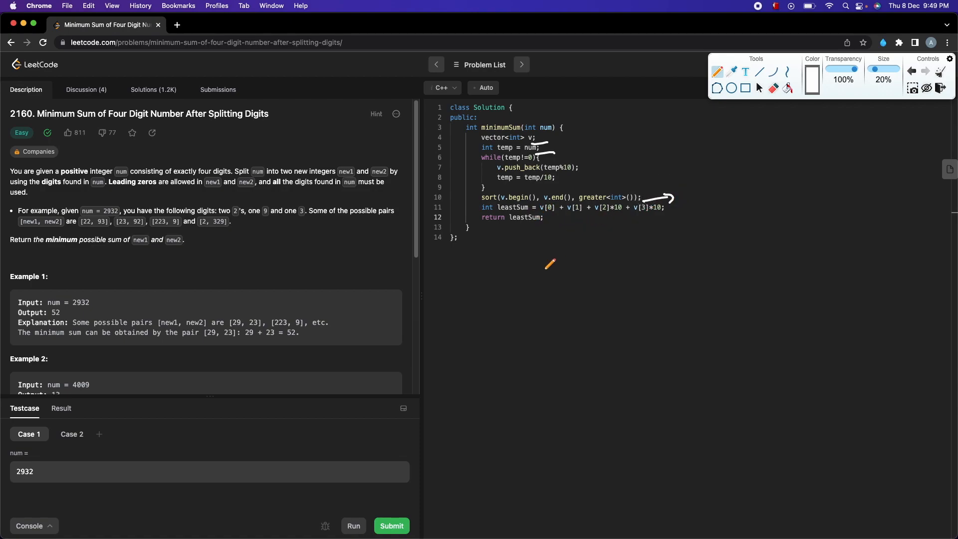
mouse_move(557, 270)
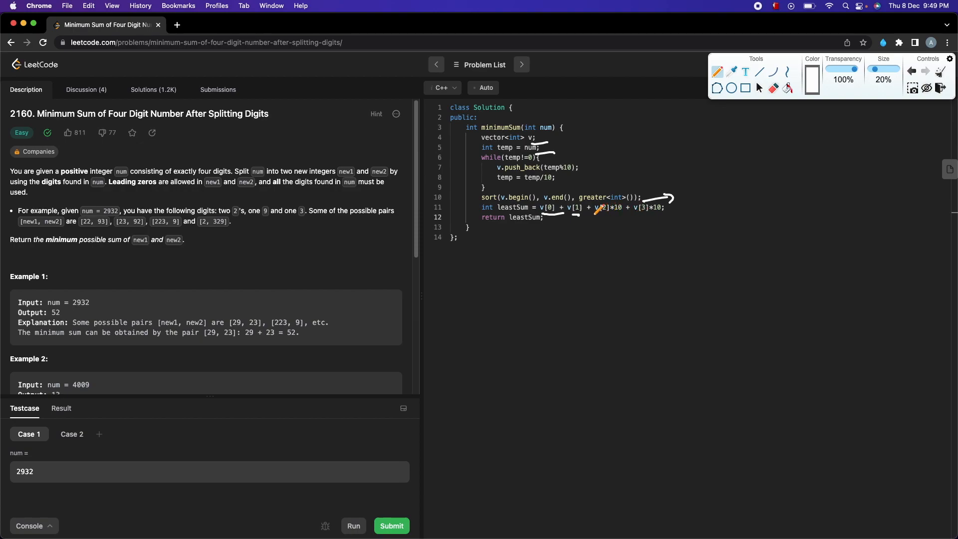
drag(596, 211, 666, 211)
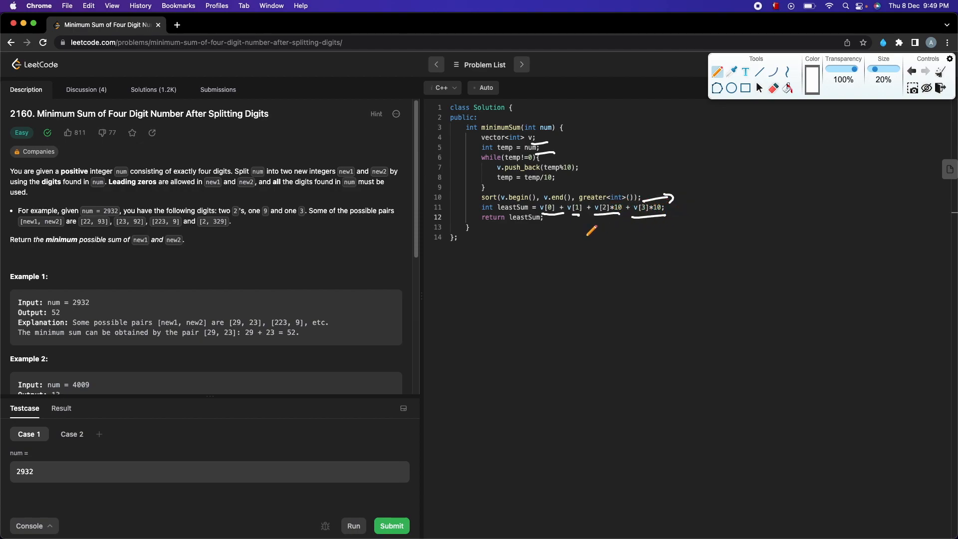
drag(510, 232, 569, 231)
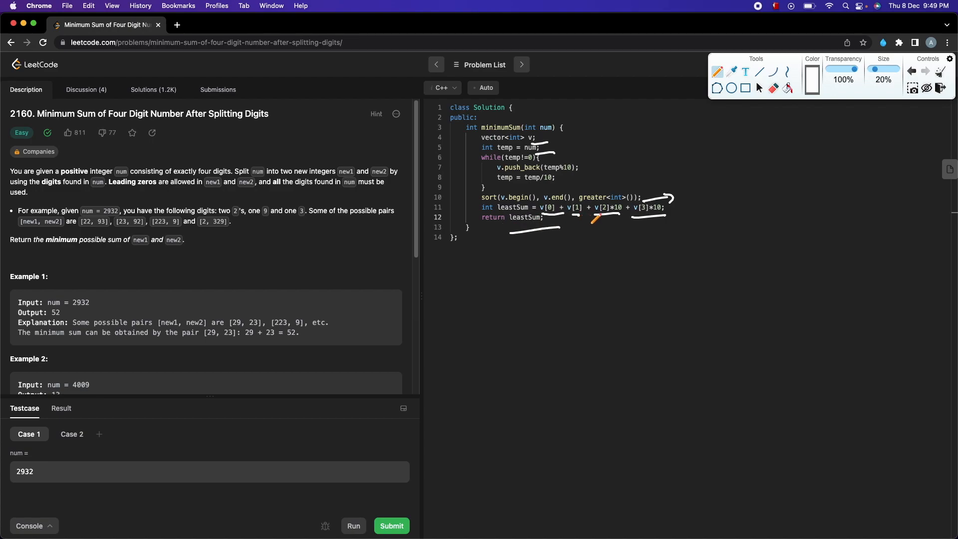
click(940, 88)
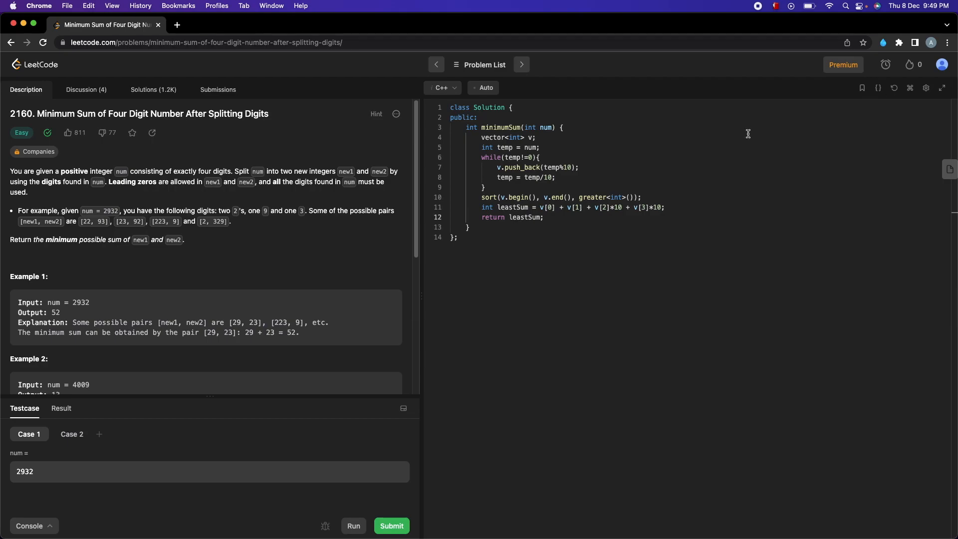
Run the solution on Case 1 (num = 2932) and get output 52, matching expected
click(353, 526)
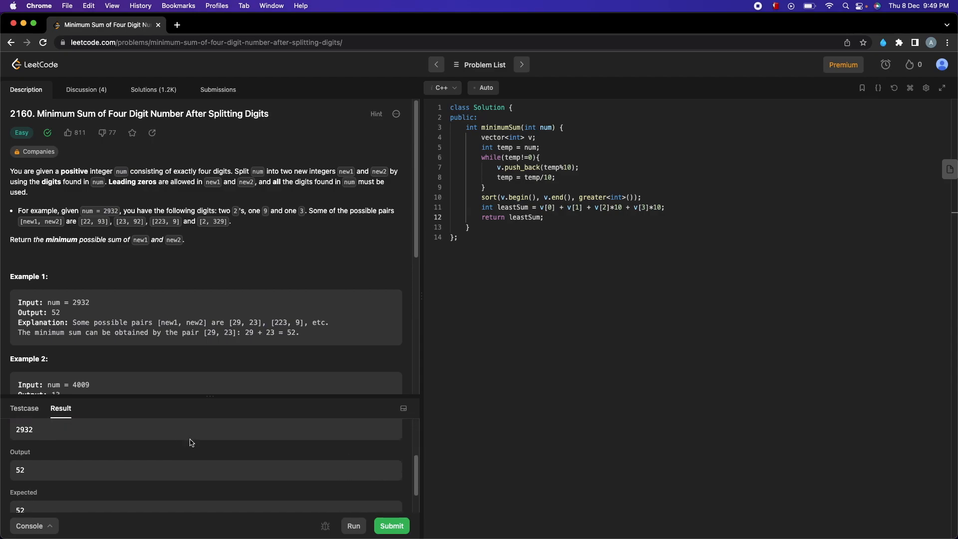
mouse_move(390, 528)
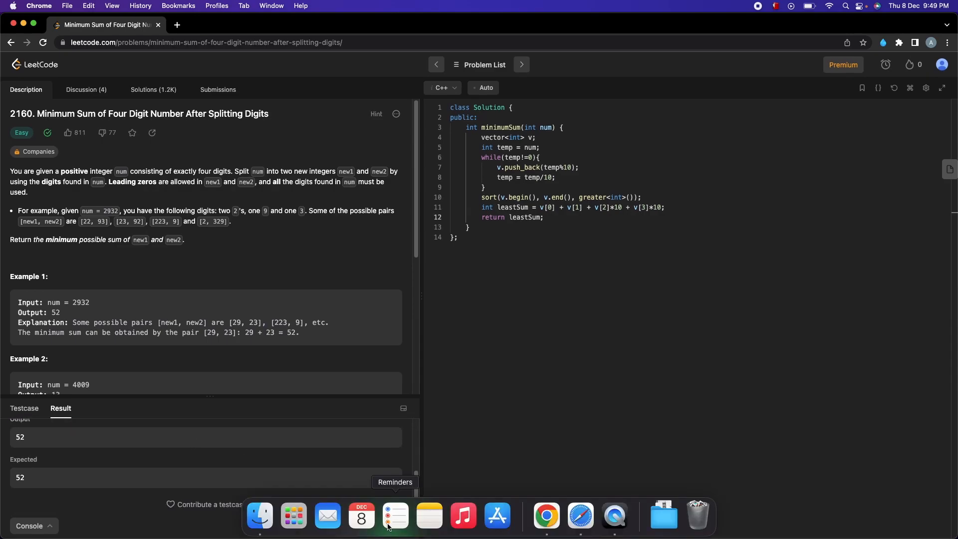